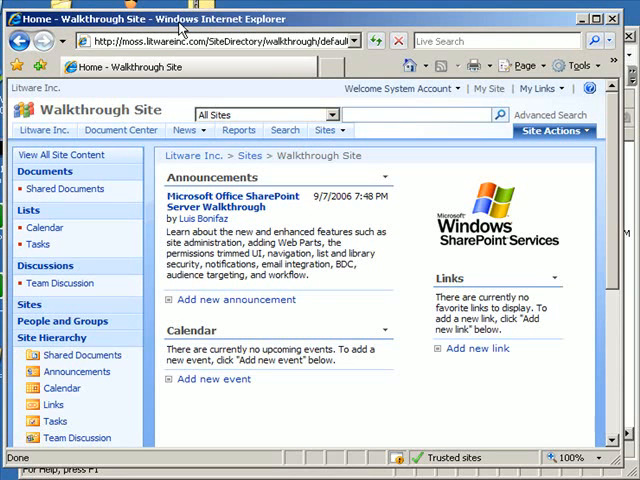
pyautogui.moveTo(320, 135)
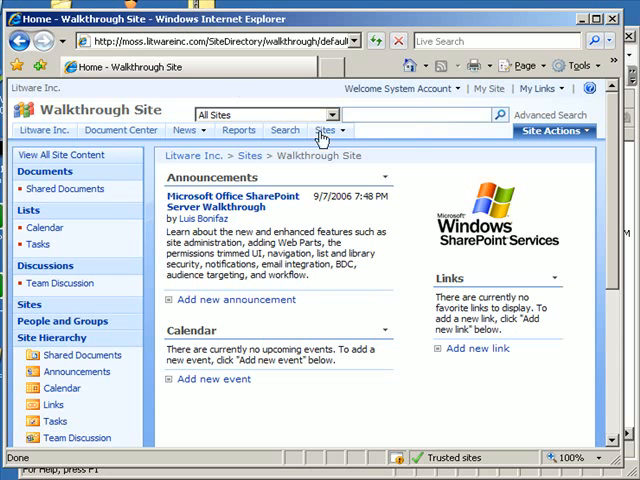
pyautogui.moveTo(352, 153)
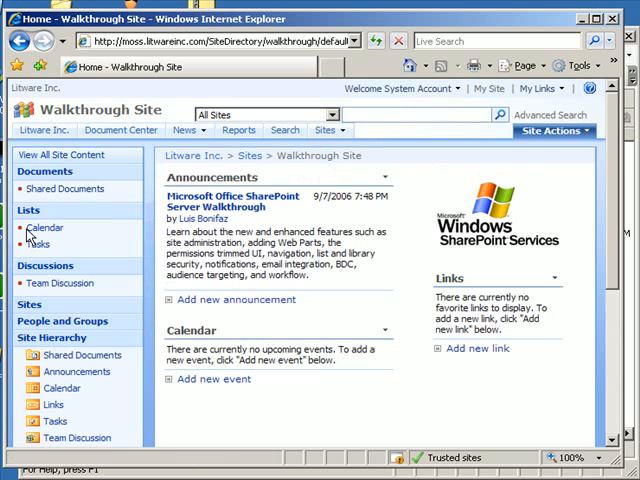
# - Open the Walkthrough Site's Calendar list from the Quick Launch
pyautogui.click(44, 227)
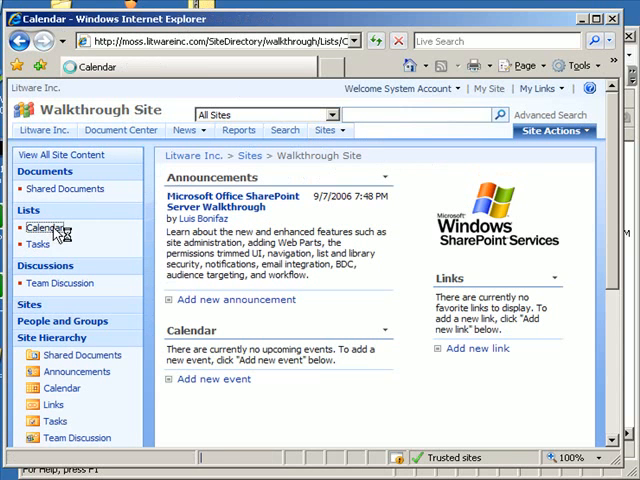
pyautogui.click(42, 228)
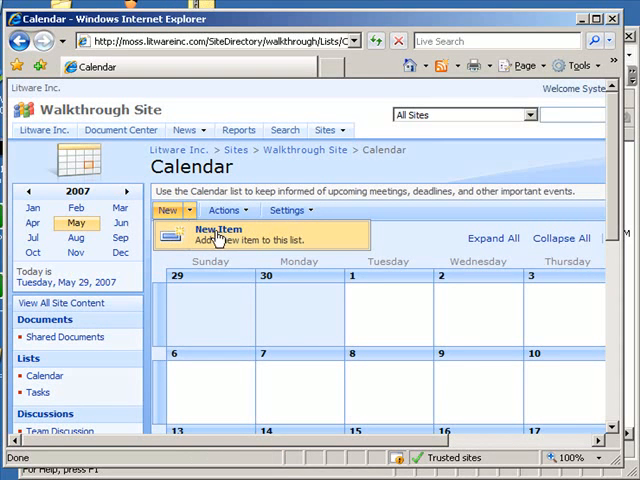
pyautogui.click(207, 228)
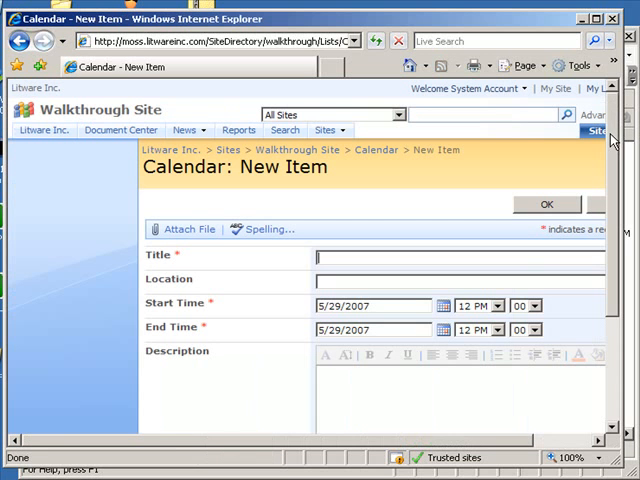
pyautogui.scroll(-3)
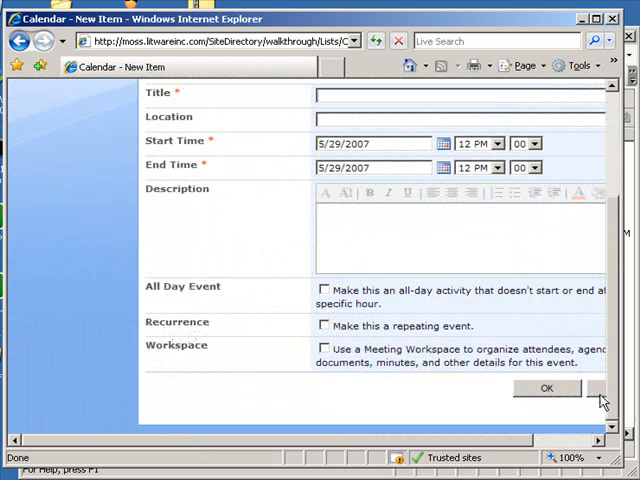
pyautogui.click(553, 388)
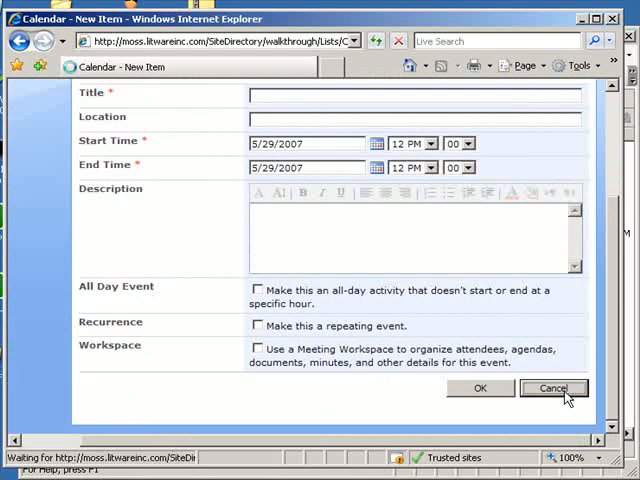
pyautogui.click(553, 388)
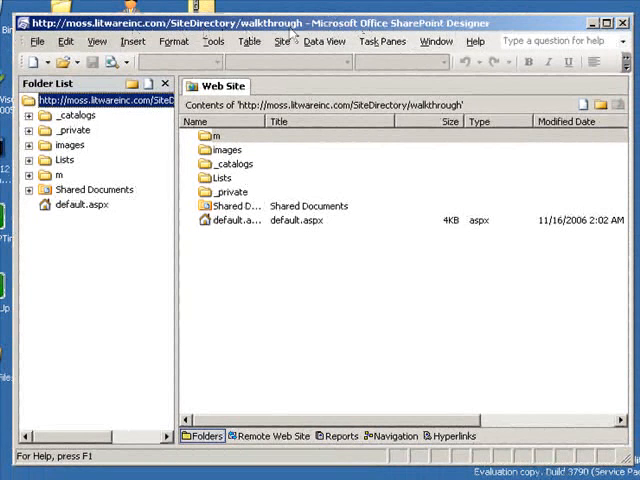
# - Start creating a new ASPX page from the File menu
pyautogui.click(38, 41)
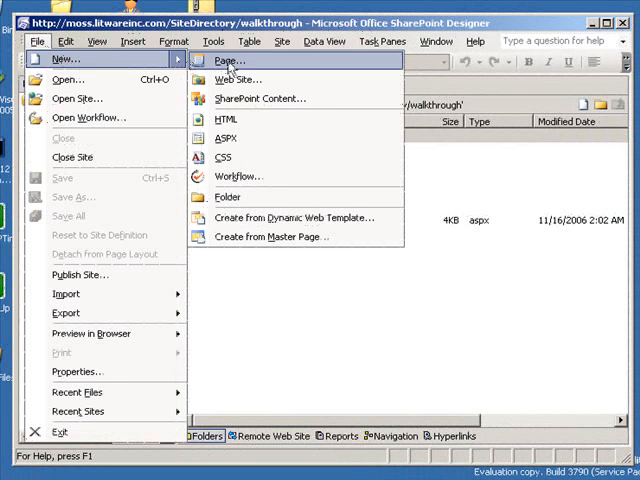
pyautogui.moveTo(230, 138)
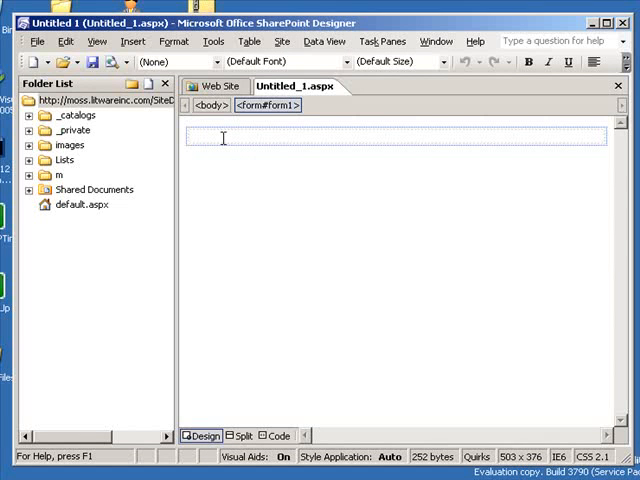
pyautogui.moveTo(133, 41)
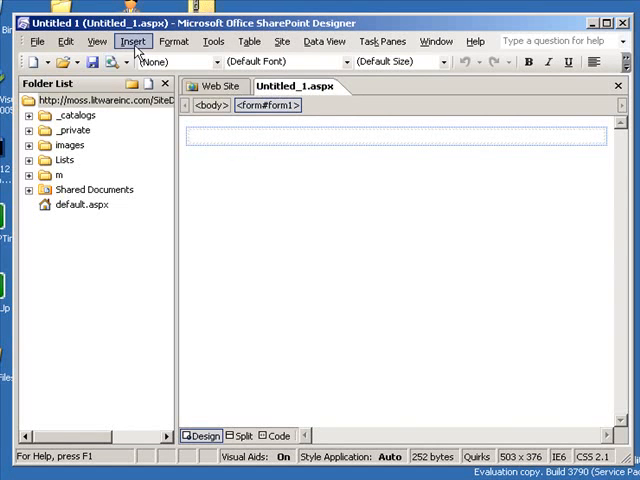
# - Insert a Custom List Form for the Calendar list, Event content type, as a New item form
pyautogui.click(133, 41)
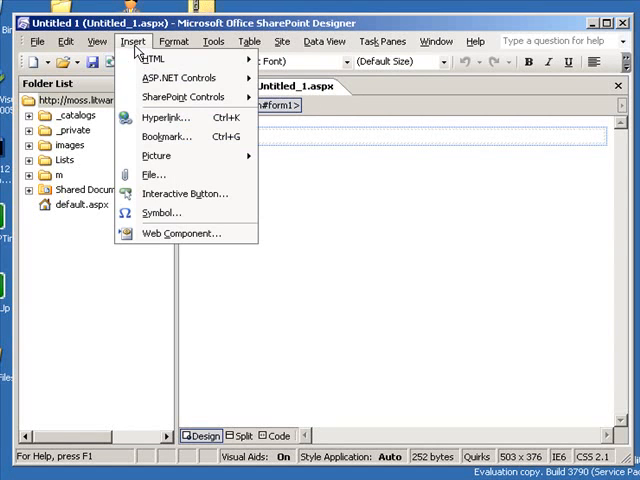
pyautogui.moveTo(183, 97)
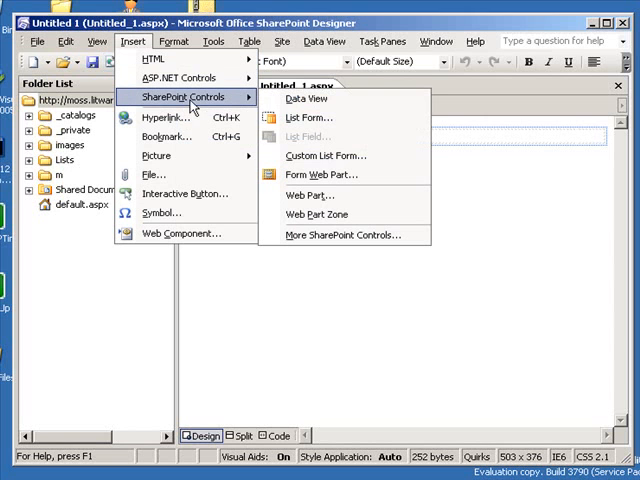
pyautogui.moveTo(308, 98)
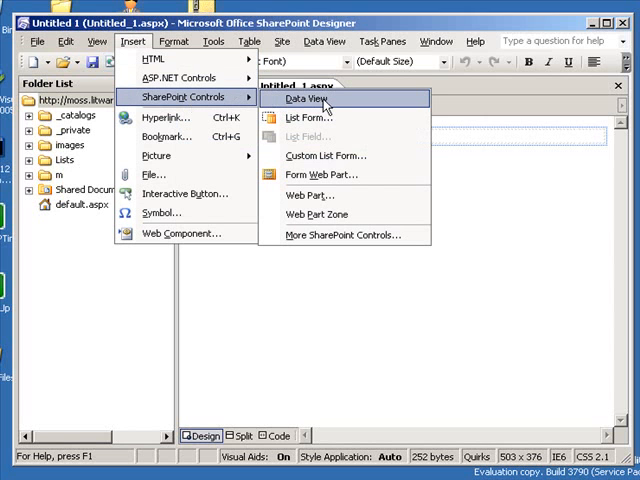
pyautogui.moveTo(322, 155)
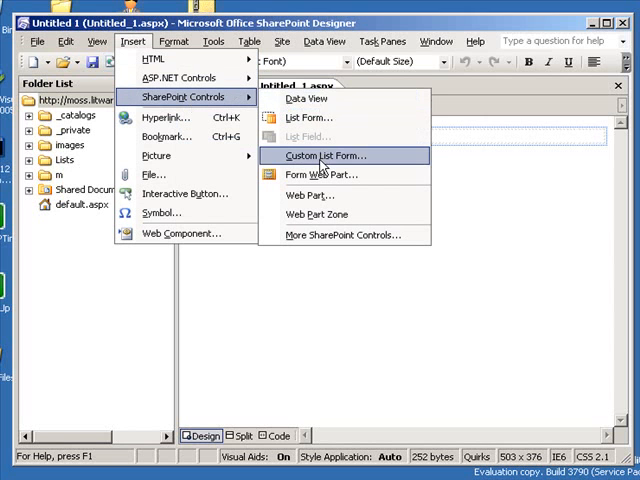
pyautogui.click(325, 155)
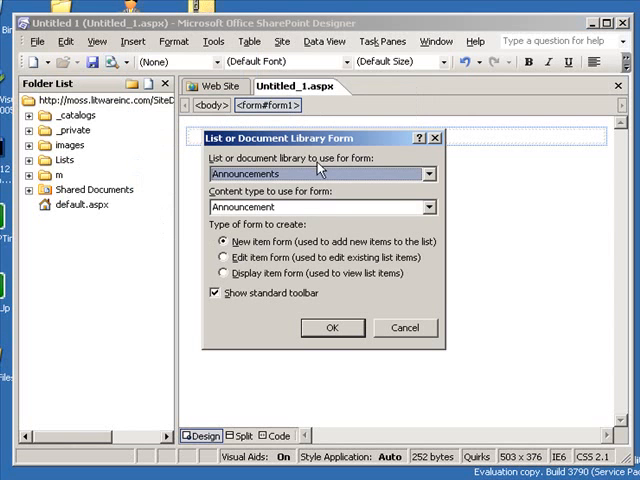
pyautogui.click(429, 173)
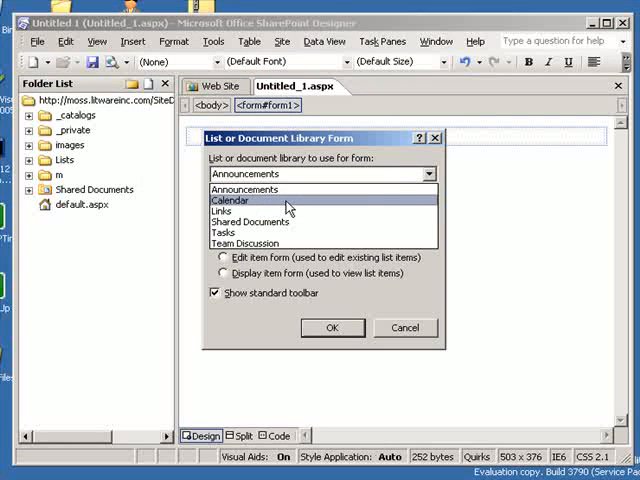
pyautogui.click(230, 200)
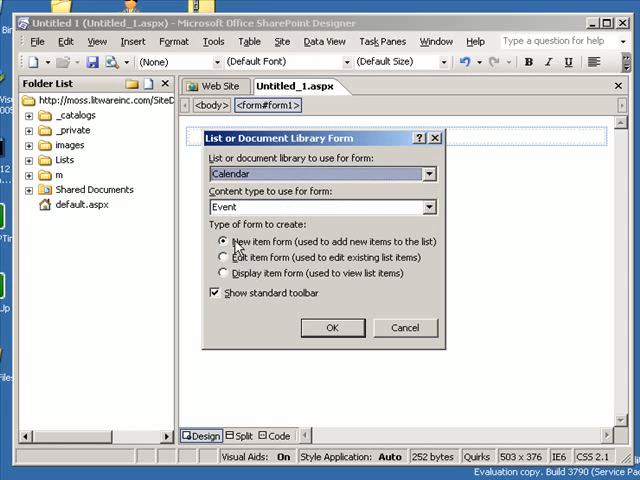
pyautogui.click(222, 272)
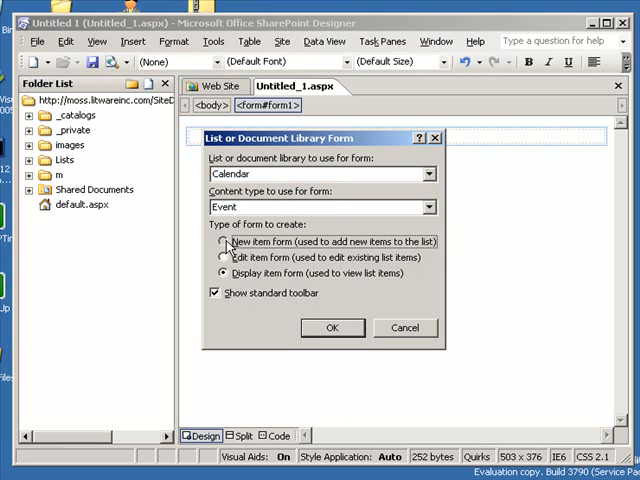
pyautogui.click(223, 242)
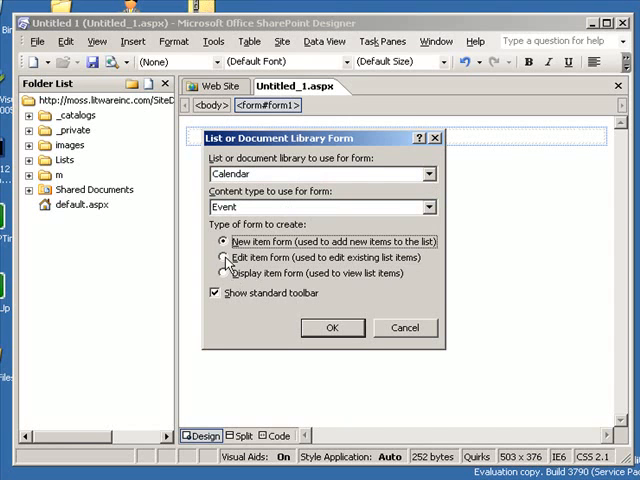
pyautogui.moveTo(338, 332)
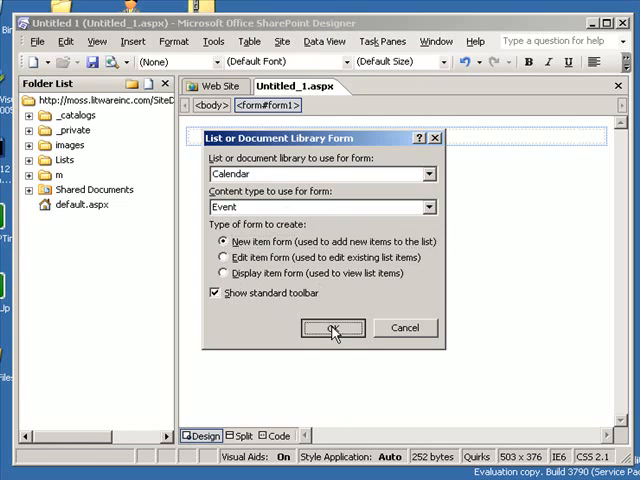
pyautogui.click(333, 328)
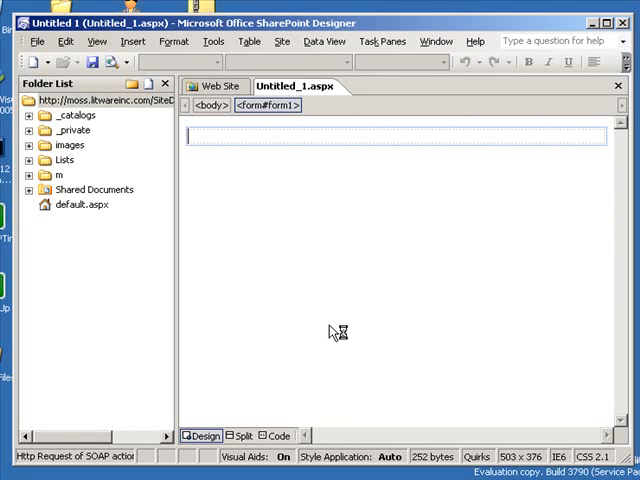
pyautogui.moveTo(292, 161)
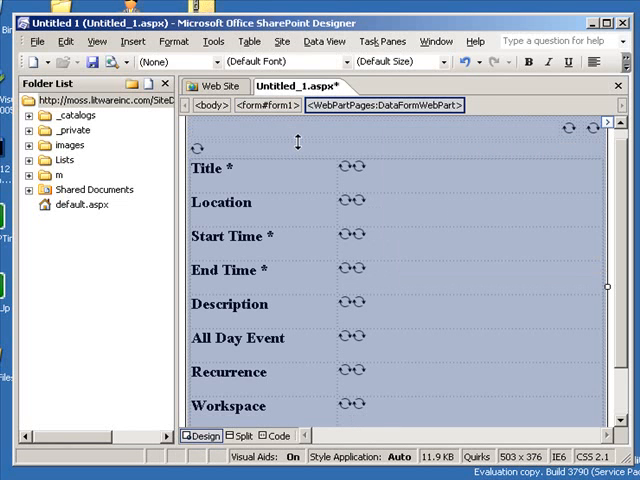
pyautogui.moveTo(302, 148)
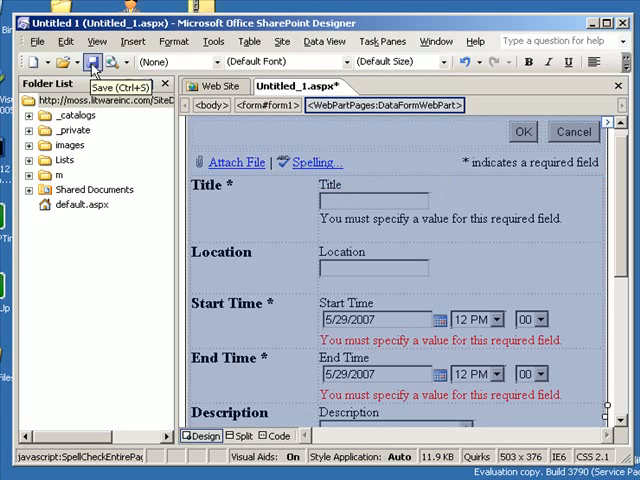
# - Save the page as new_appointment.aspx in the Lists > Calendar folder
pyautogui.click(92, 61)
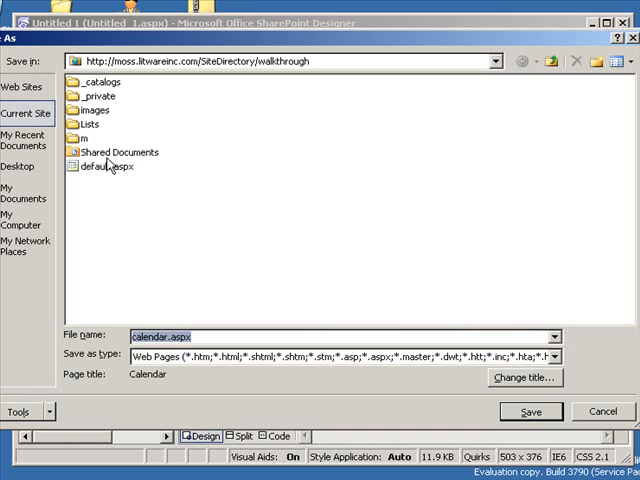
pyautogui.moveTo(88, 138)
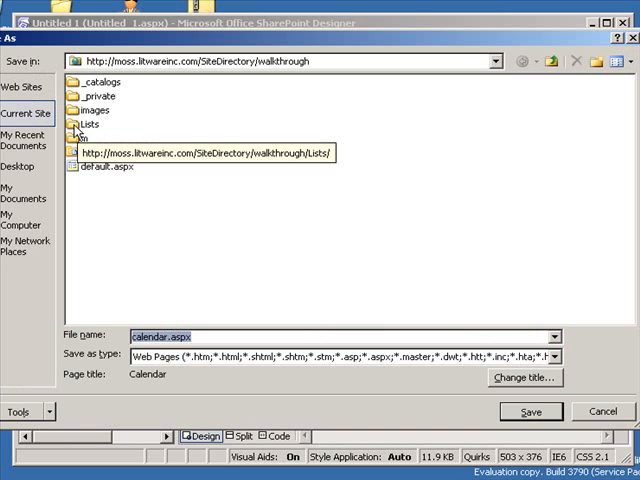
pyautogui.click(90, 123)
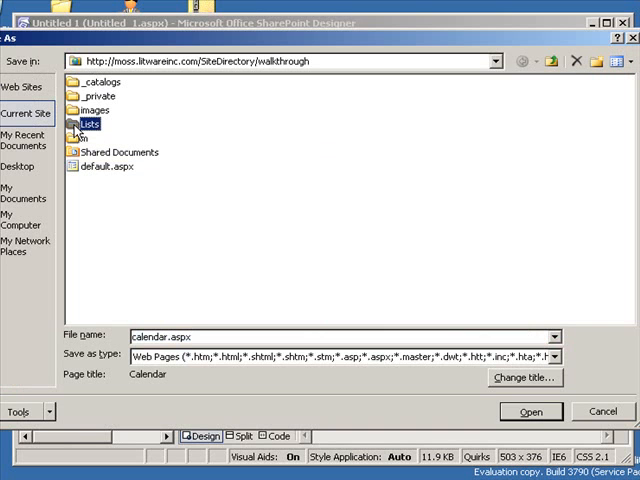
pyautogui.doubleClick(88, 123)
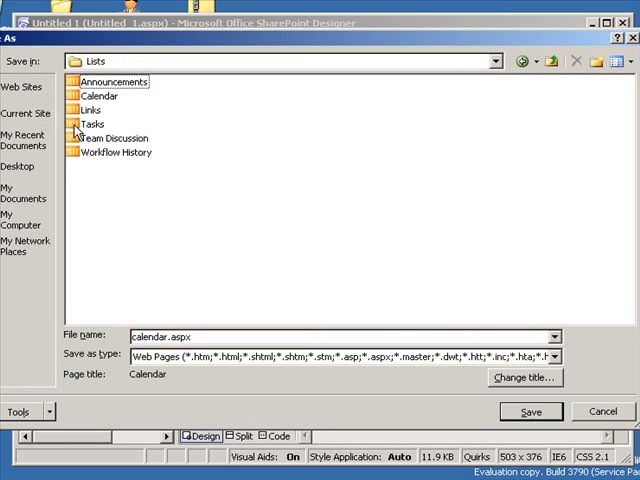
pyautogui.moveTo(227, 152)
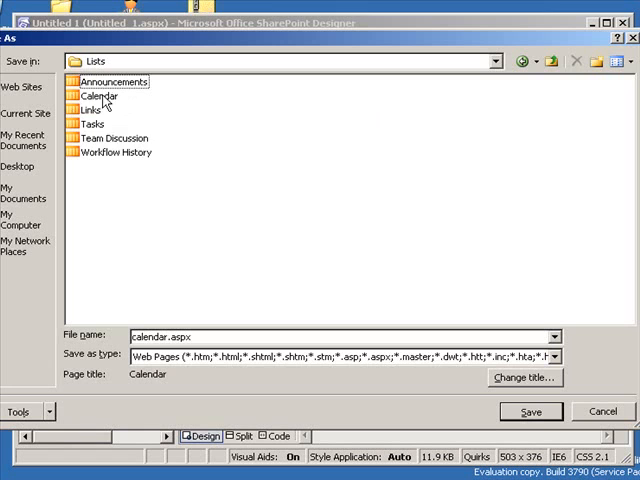
pyautogui.doubleClick(100, 95)
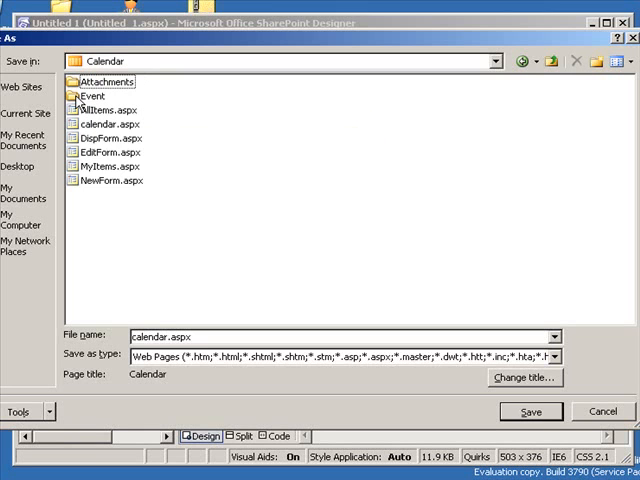
pyautogui.moveTo(116, 192)
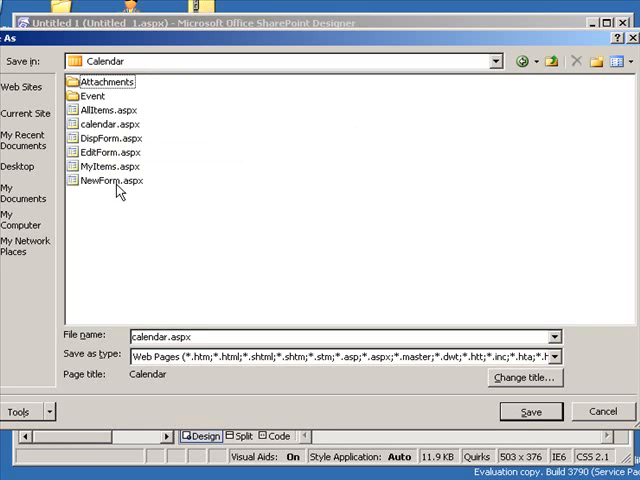
pyautogui.moveTo(115, 123)
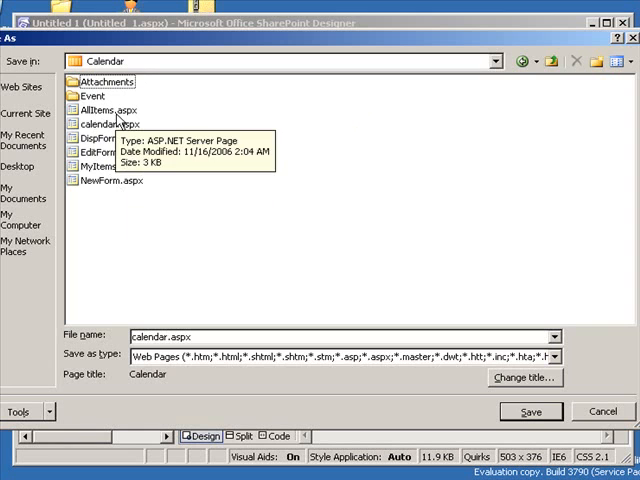
pyautogui.moveTo(250, 281)
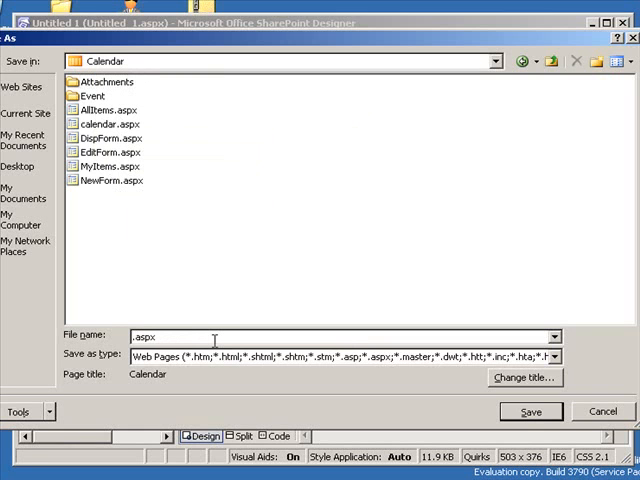
pyautogui.write('new_ap')
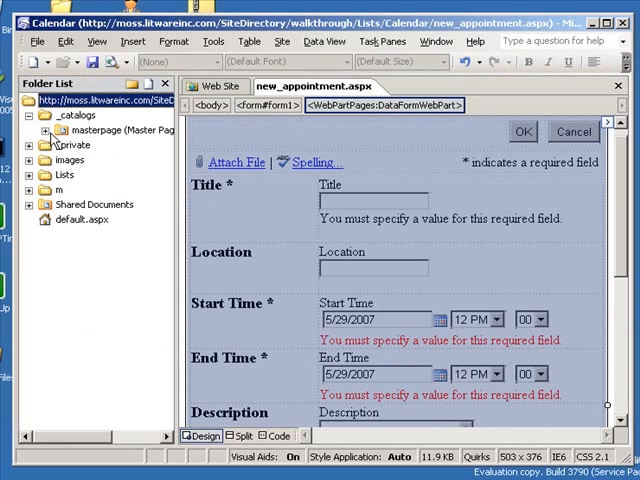
# - Apply default.master from _catalogs/masterpage, mapping the page body to PlaceHolderMain
pyautogui.click(47, 130)
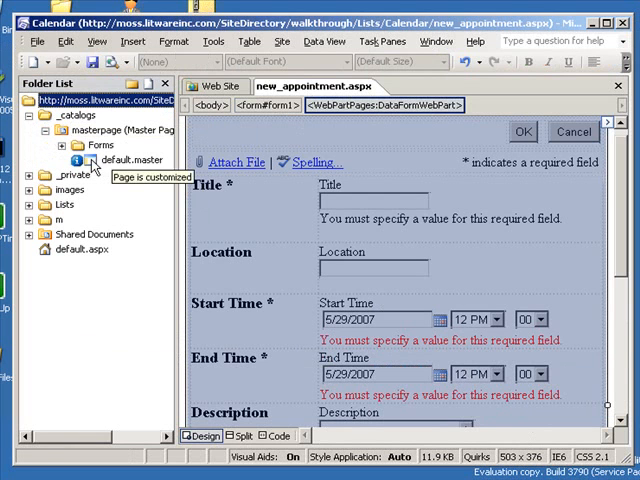
pyautogui.click(130, 159)
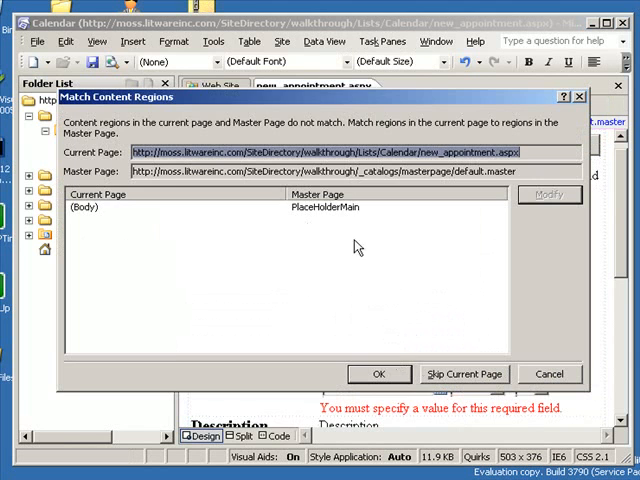
pyautogui.click(379, 373)
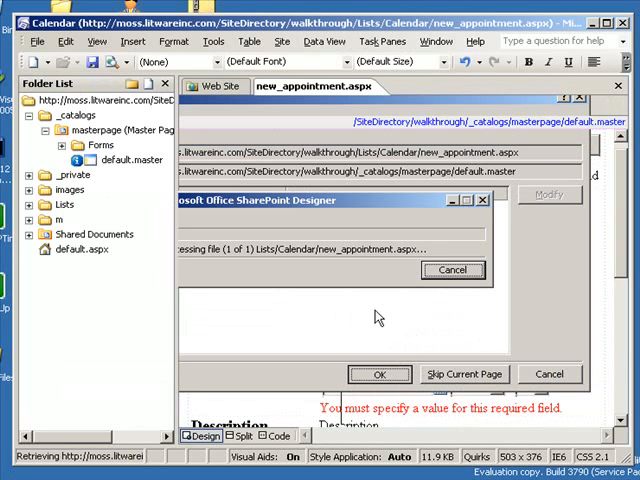
pyautogui.click(379, 374)
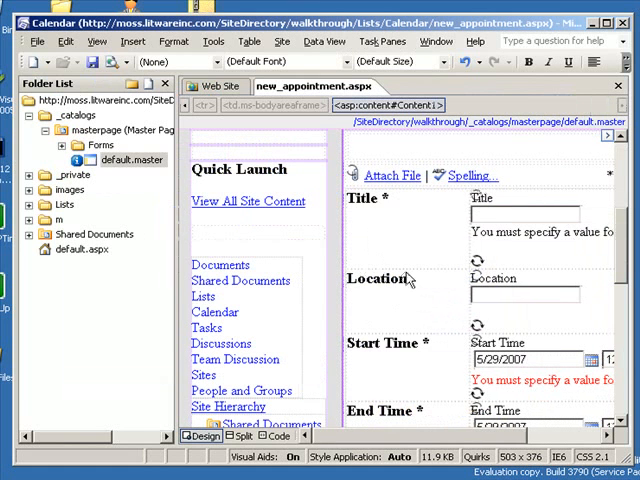
pyautogui.scroll(-3)
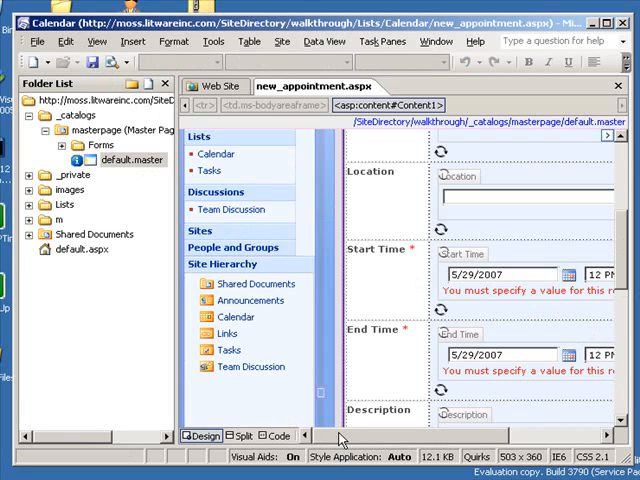
# - Delete the Workspace field row from the form table
pyautogui.hscroll(3)
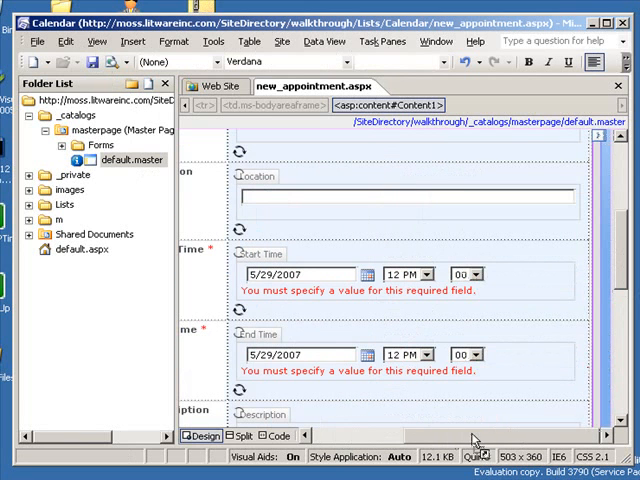
pyautogui.scroll(-3)
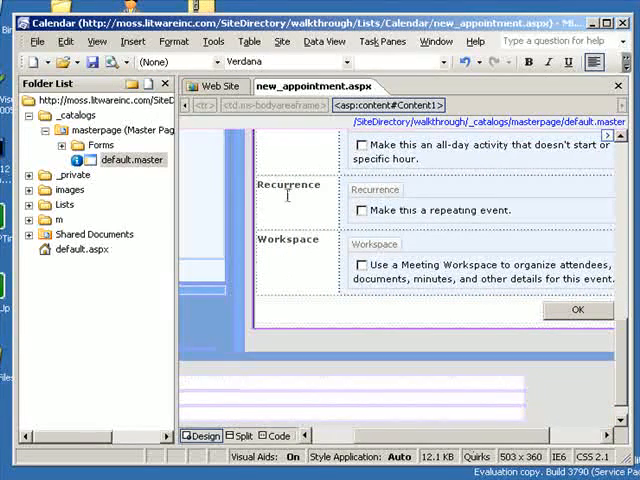
pyautogui.moveTo(327, 242)
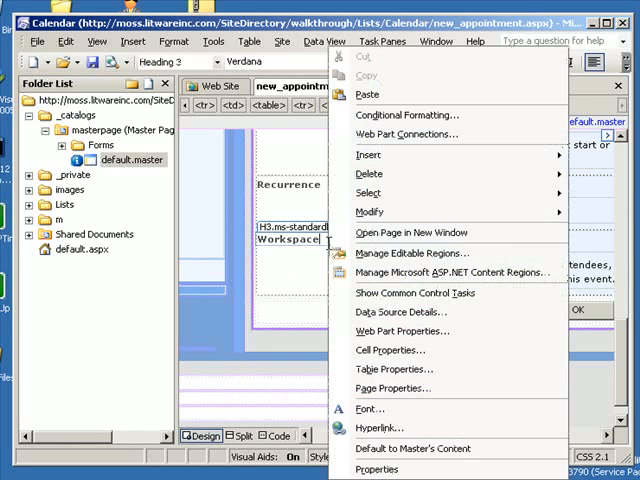
pyautogui.moveTo(365, 192)
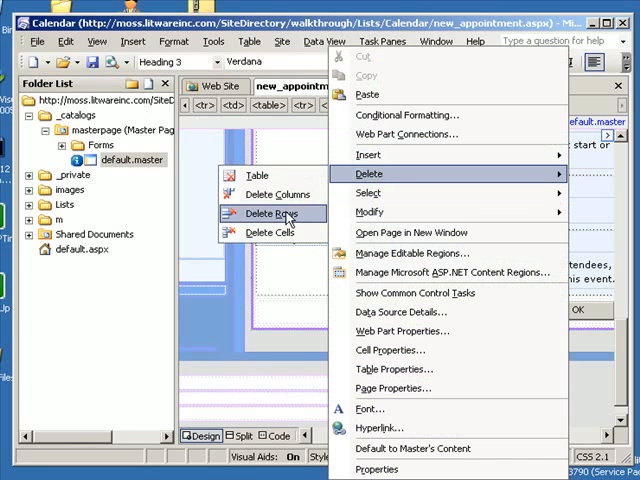
pyautogui.click(277, 213)
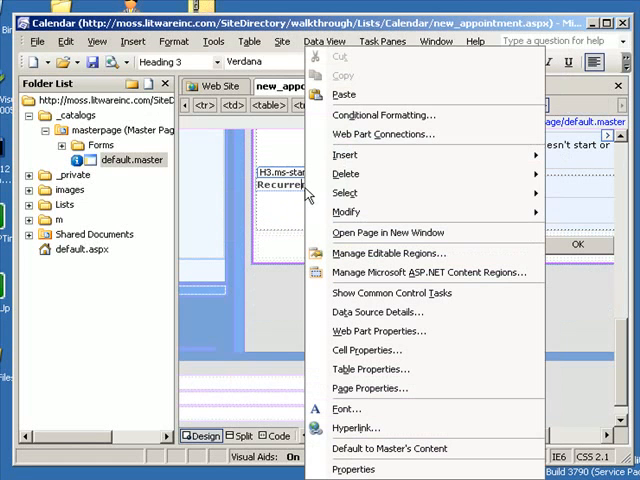
pyautogui.moveTo(346, 174)
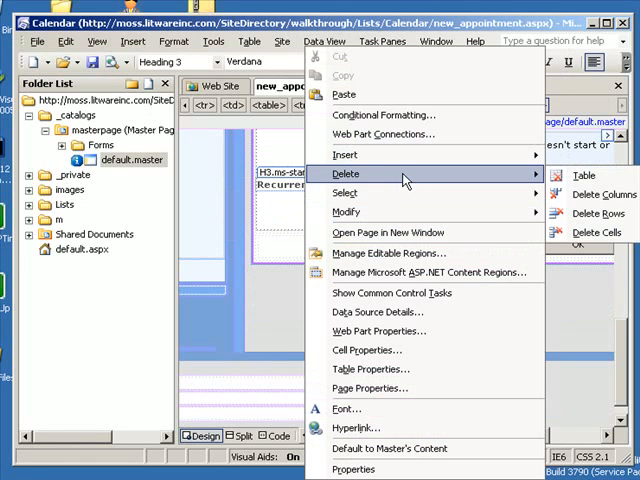
pyautogui.moveTo(445, 182)
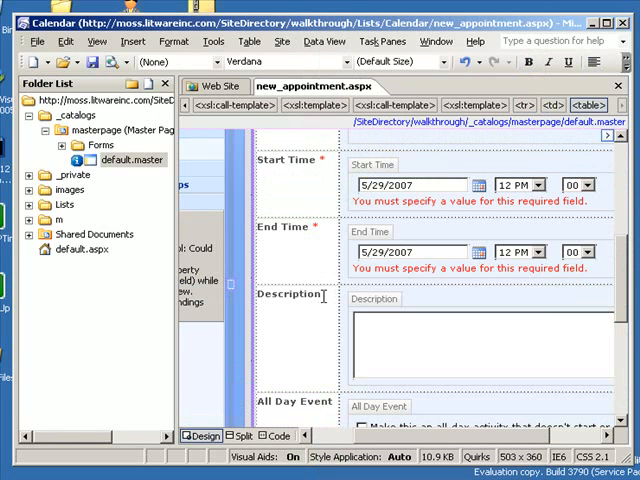
# - Start relabelling the Description field label as 'Customer notes'
pyautogui.click(291, 294)
pyautogui.write('Customer notes')
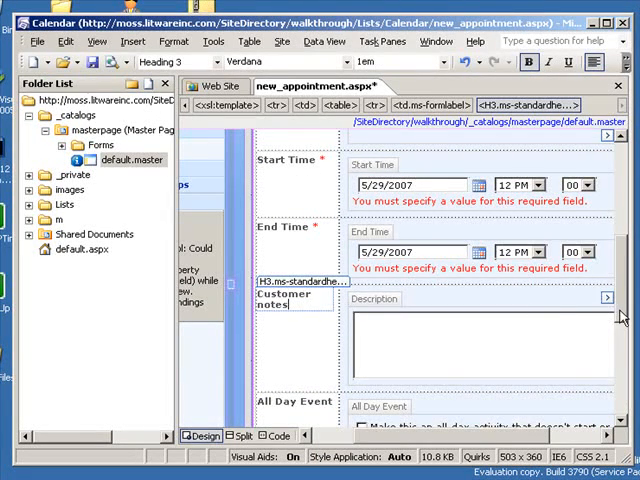
pyautogui.scroll(3)
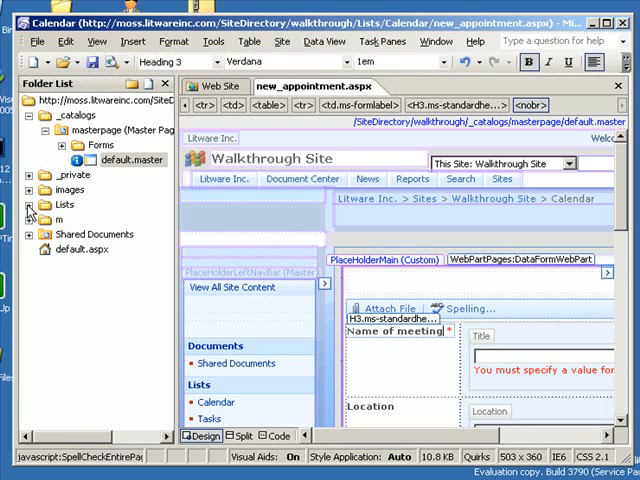
# - In the Calendar list's properties, set the New item form supporting file to new_appointment.aspx
pyautogui.click(33, 204)
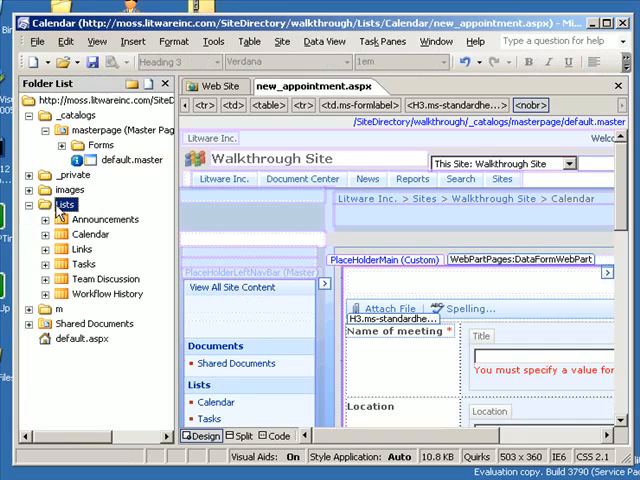
pyautogui.click(46, 233)
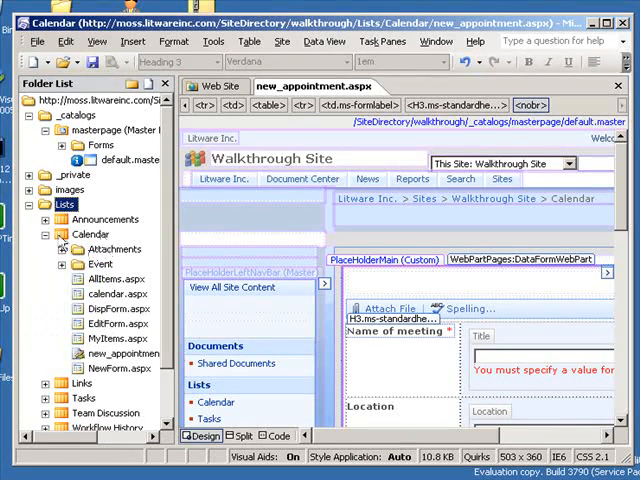
pyautogui.rightClick(90, 233)
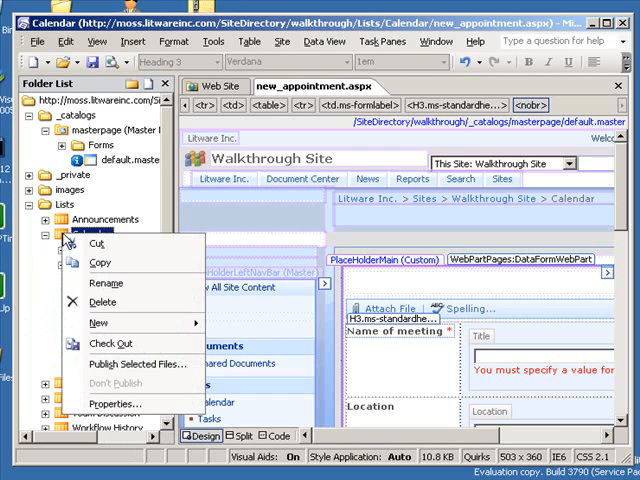
pyautogui.moveTo(113, 403)
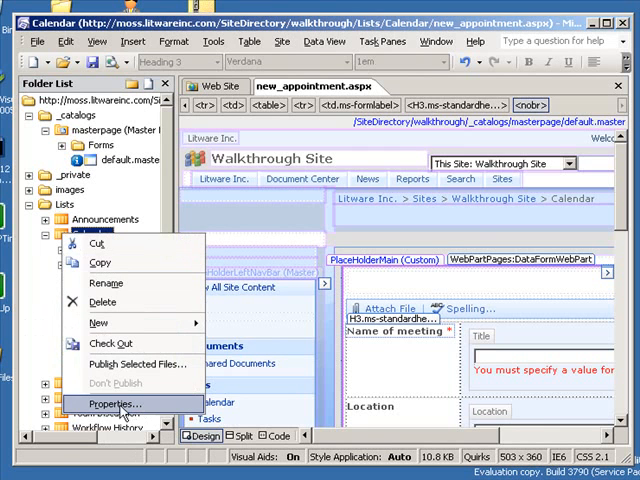
pyautogui.click(116, 403)
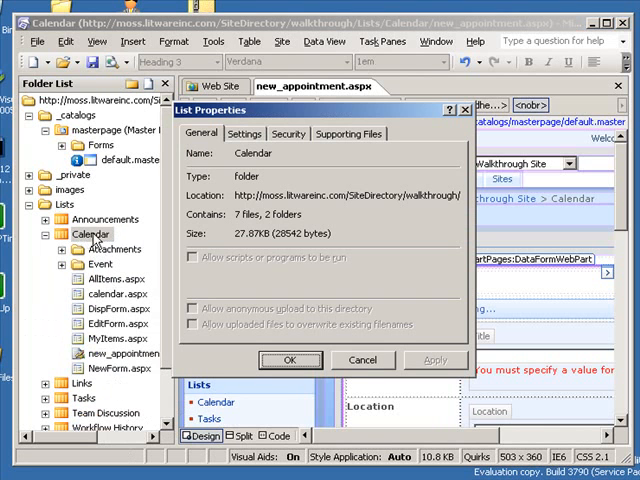
pyautogui.moveTo(366, 166)
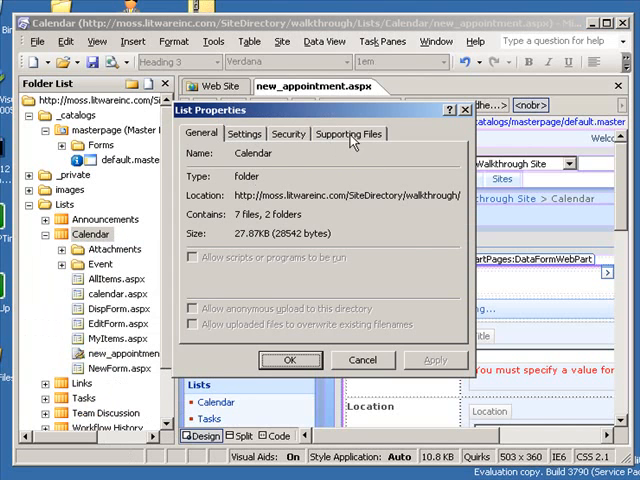
pyautogui.click(349, 133)
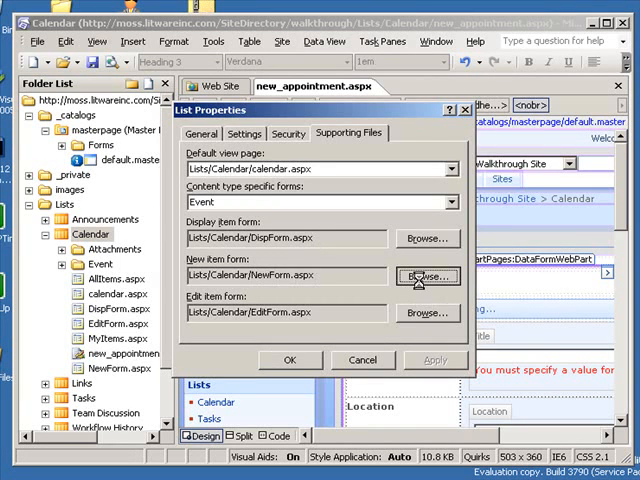
pyautogui.click(425, 276)
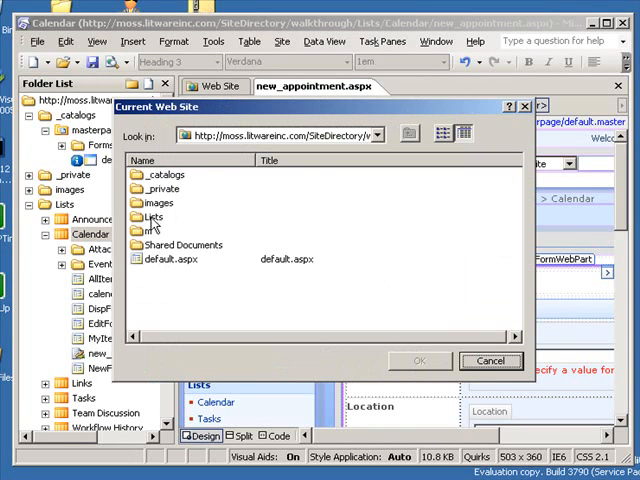
pyautogui.doubleClick(153, 217)
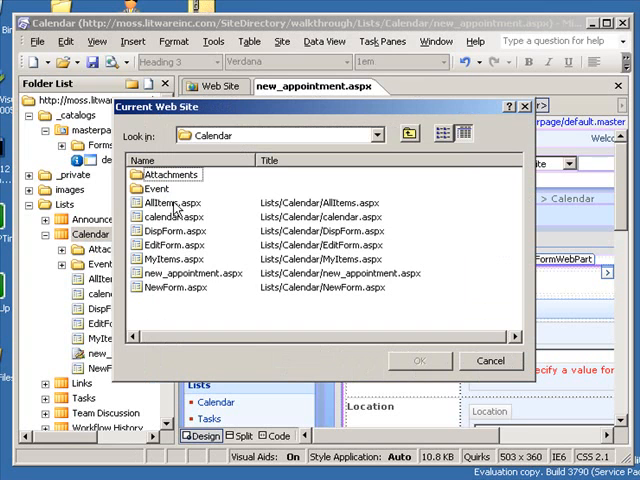
pyautogui.click(190, 273)
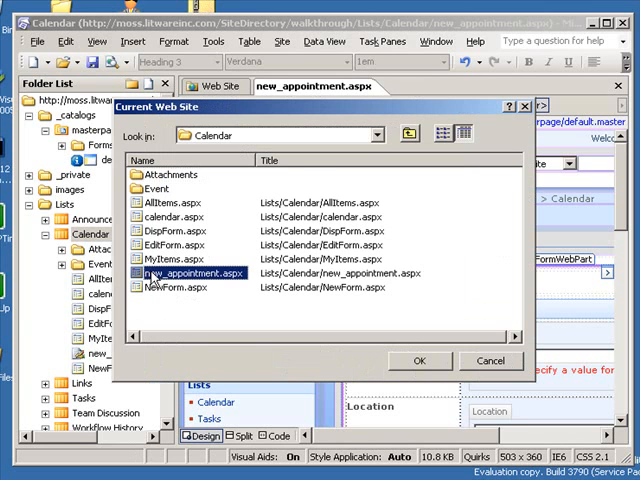
pyautogui.click(419, 361)
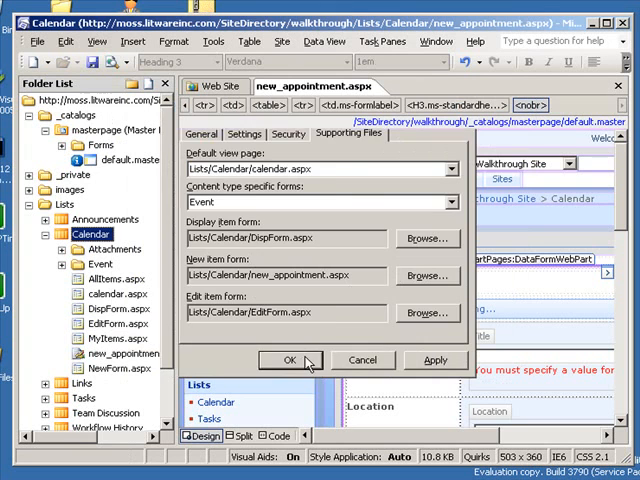
pyautogui.click(290, 360)
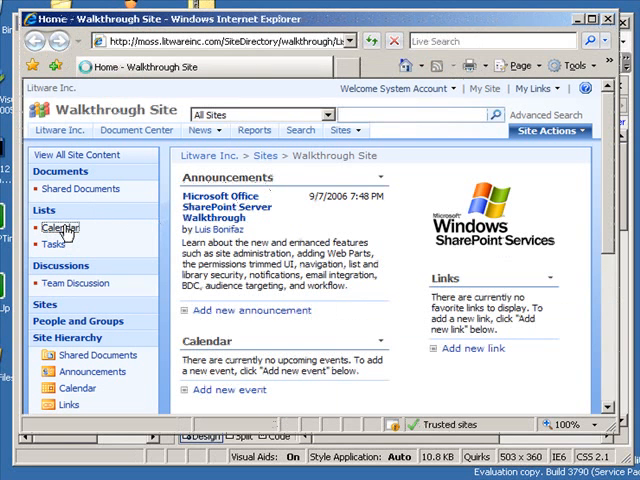
# - Open the site's Calendar, start a new item, and scroll through the custom form
pyautogui.click(58, 228)
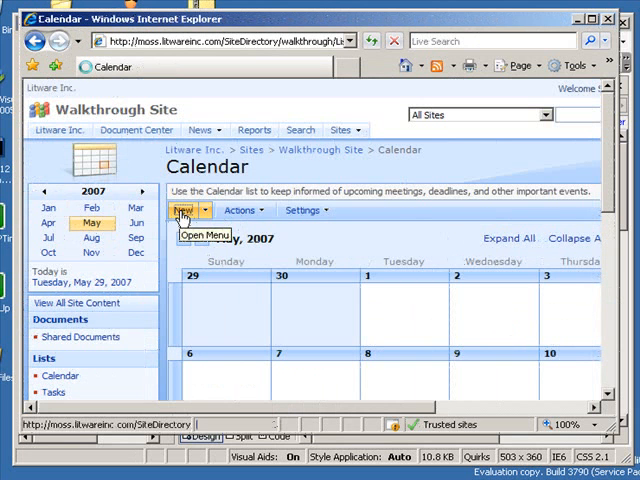
pyautogui.click(181, 210)
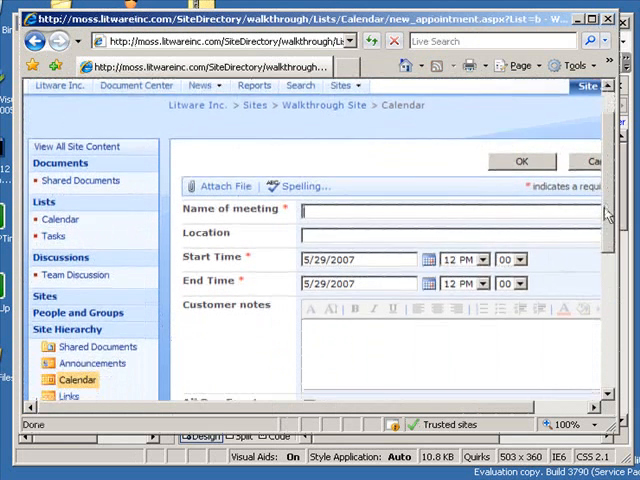
pyautogui.scroll(-3)
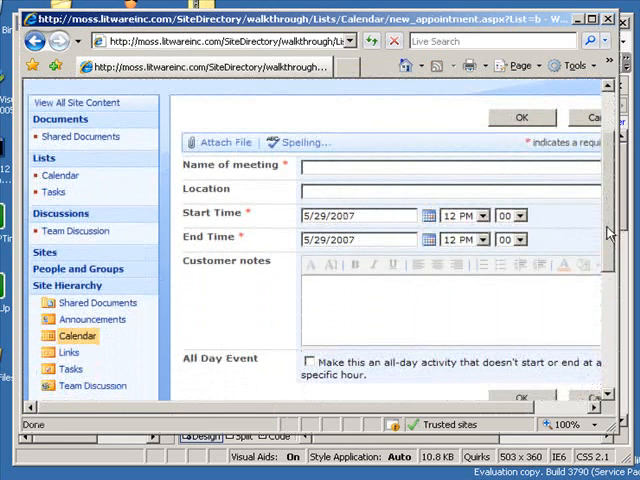
pyautogui.scroll(-3)
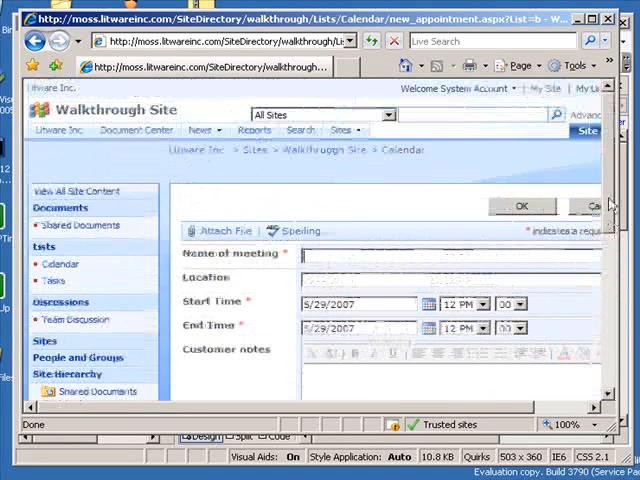
pyautogui.moveTo(400, 258)
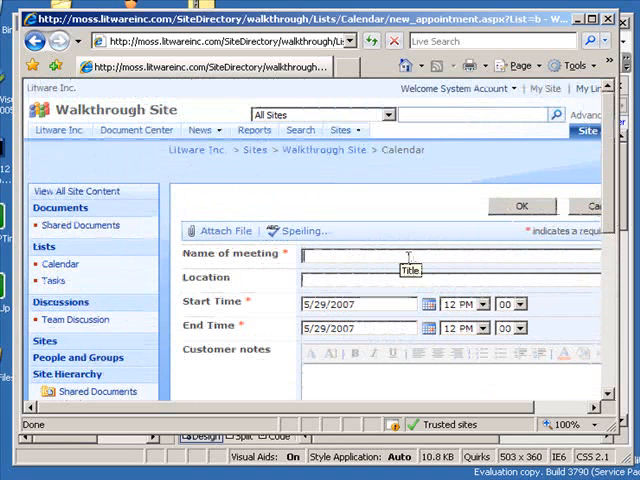